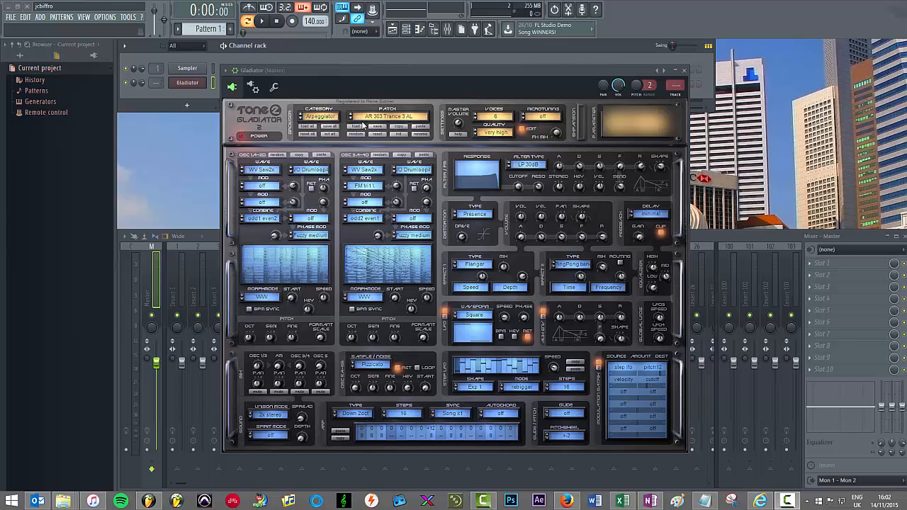
mouse_move(361, 125)
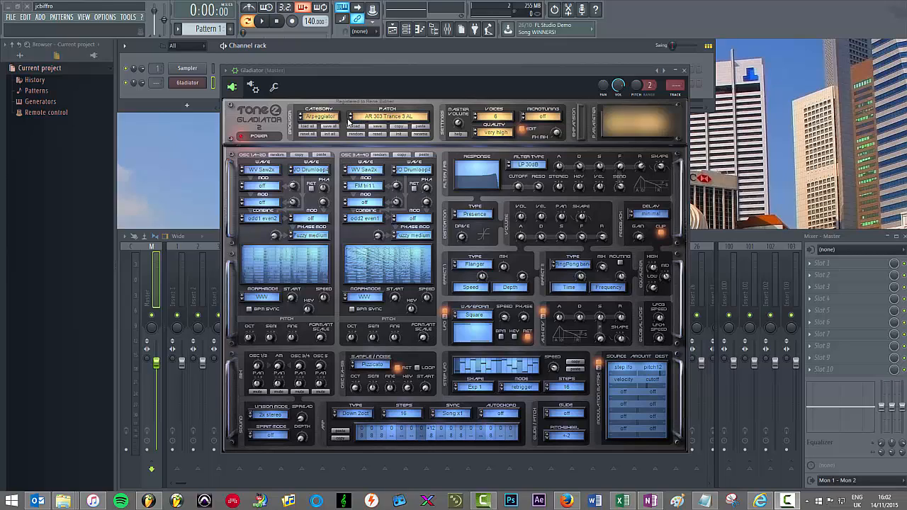
- Choose a different Gladiator preset from its patch list
left_click(388, 116)
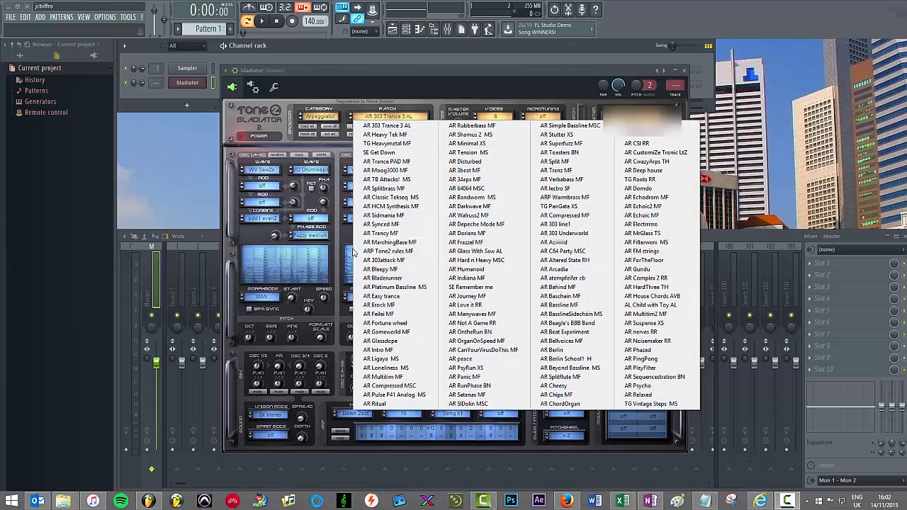
left_click(389, 116)
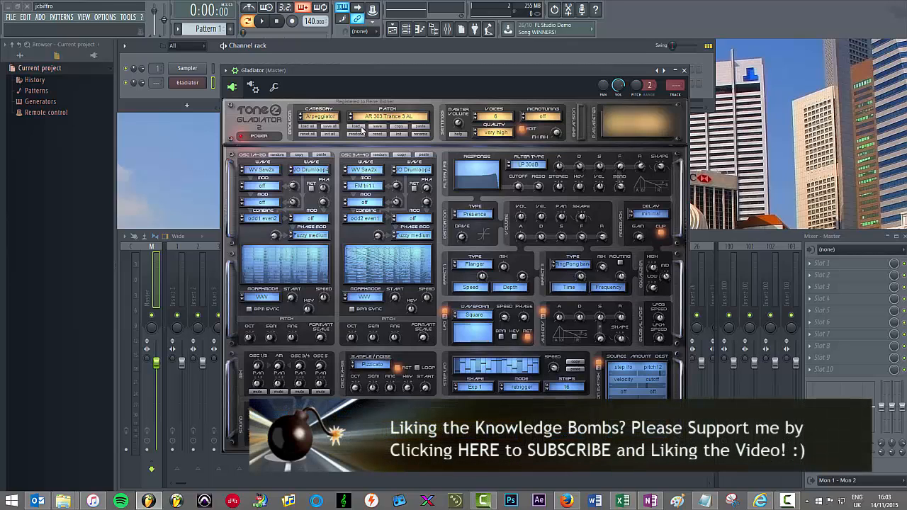
- Load the single preset file AR Beauty Arp AL.glp from the AR folder into Gladiator
left_click(306, 126)
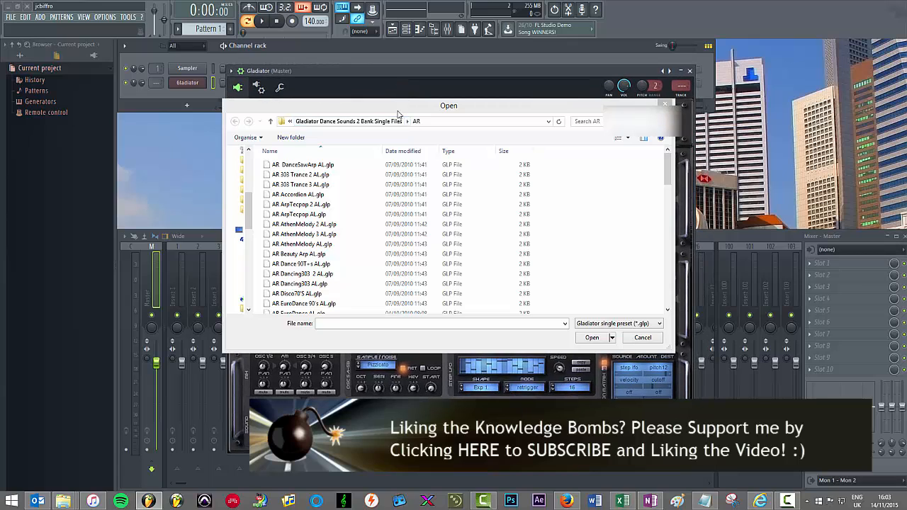
left_click(309, 210)
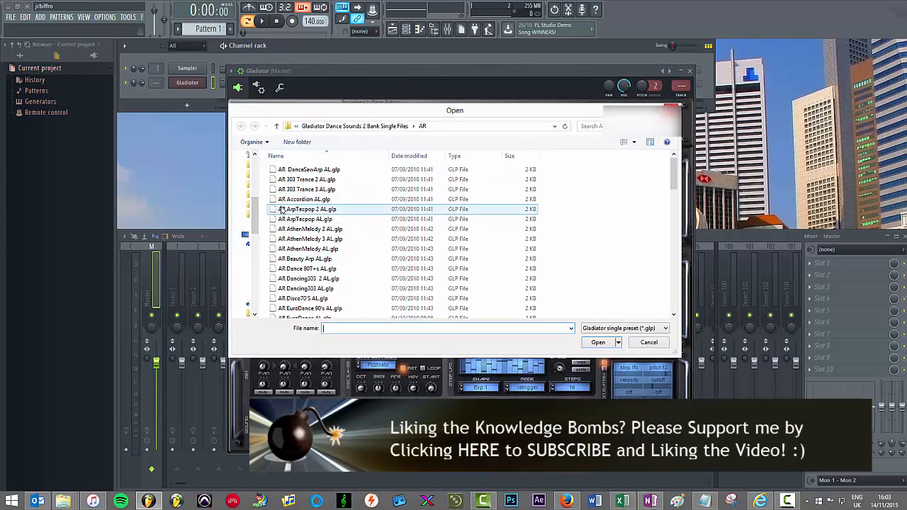
left_click(305, 258)
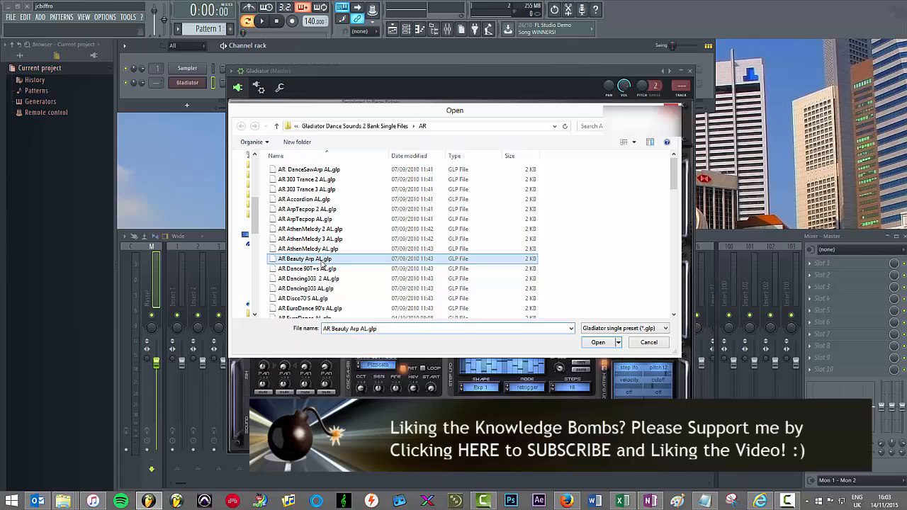
left_click(598, 342)
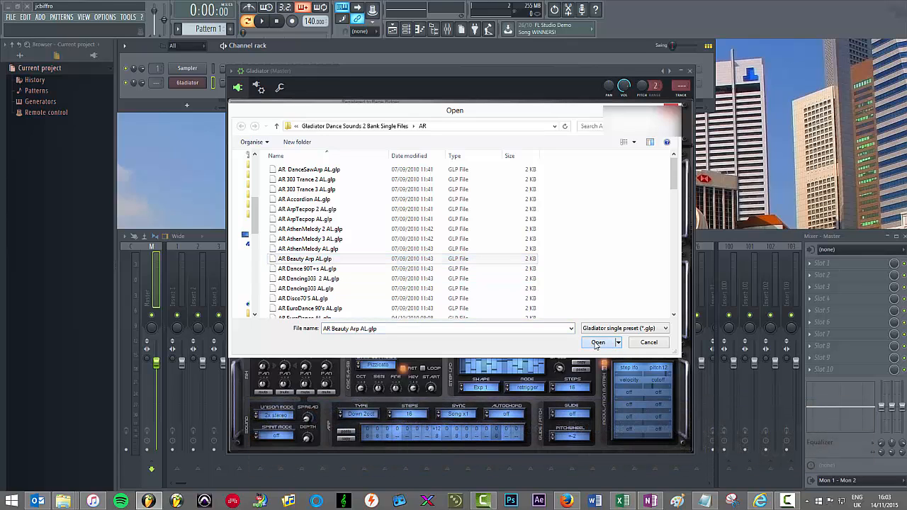
left_click(598, 341)
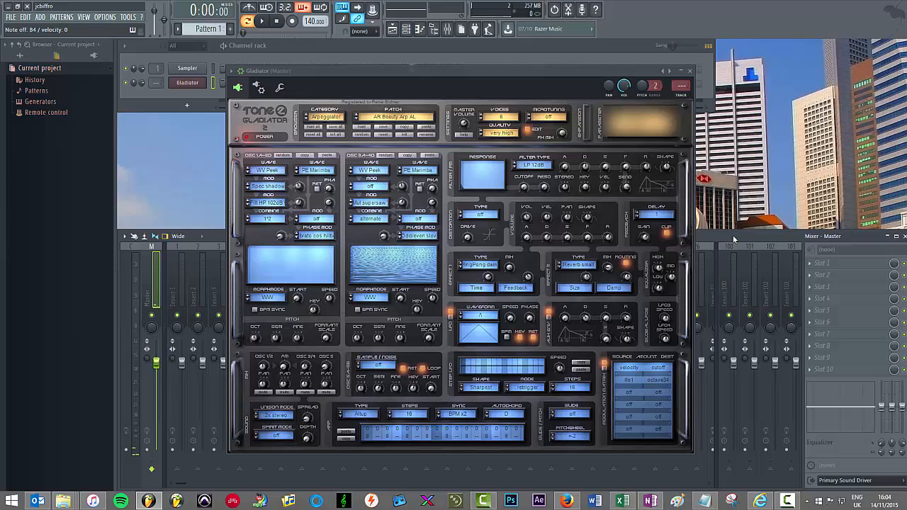
mouse_move(598, 126)
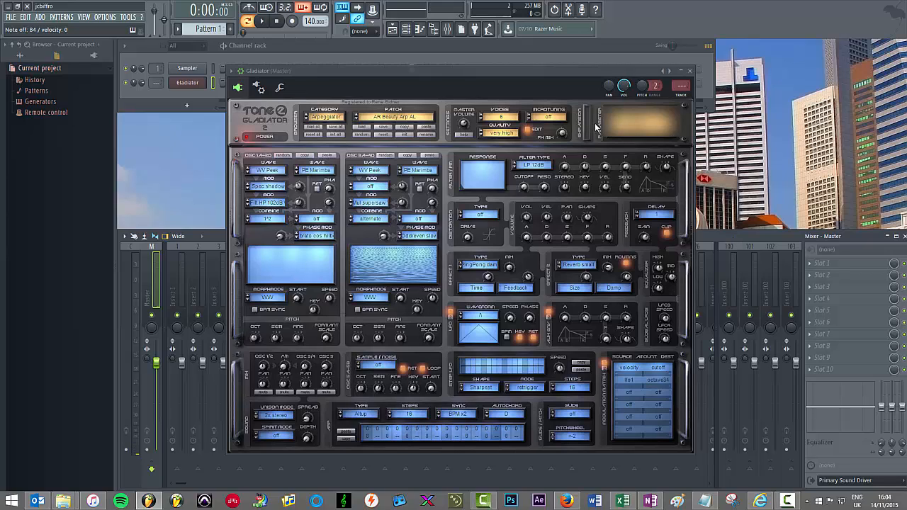
mouse_move(592, 135)
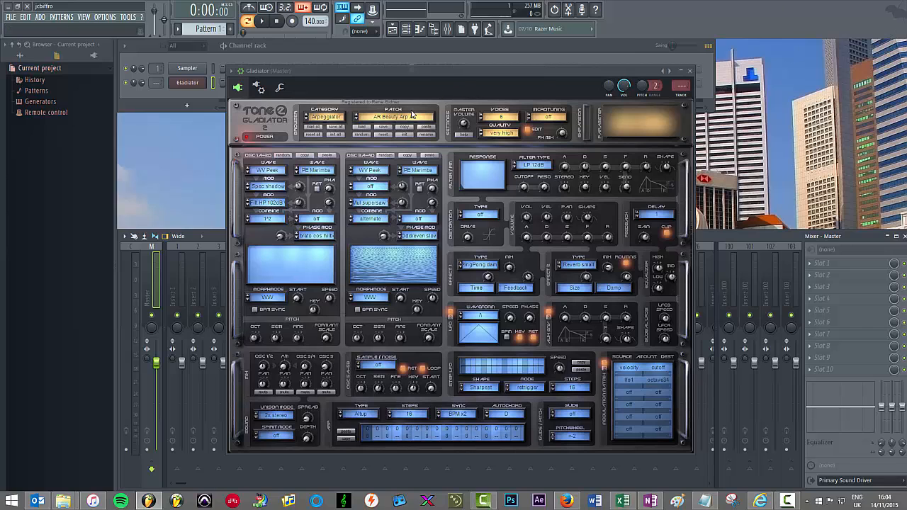
- Bring up Gladiator's bank loader and browse to the Gladiator Dance Sounds 2 folder
left_click(397, 116)
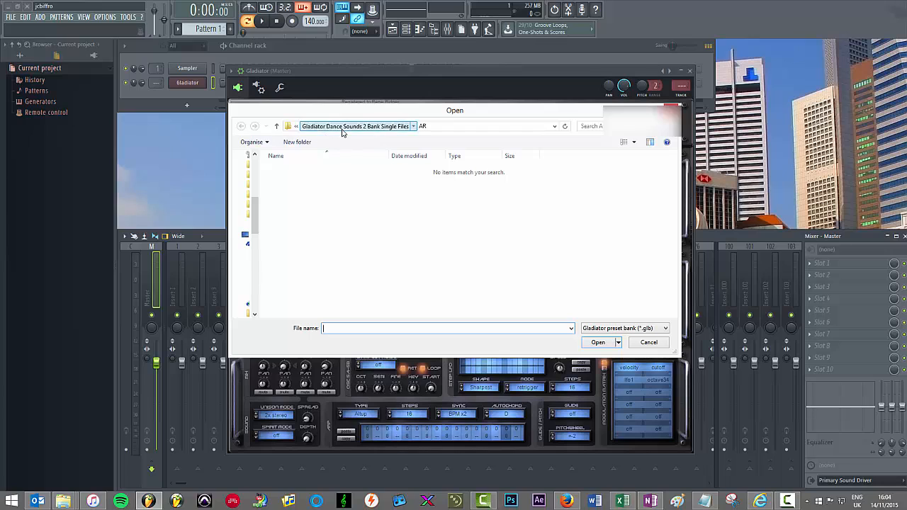
left_click(241, 125)
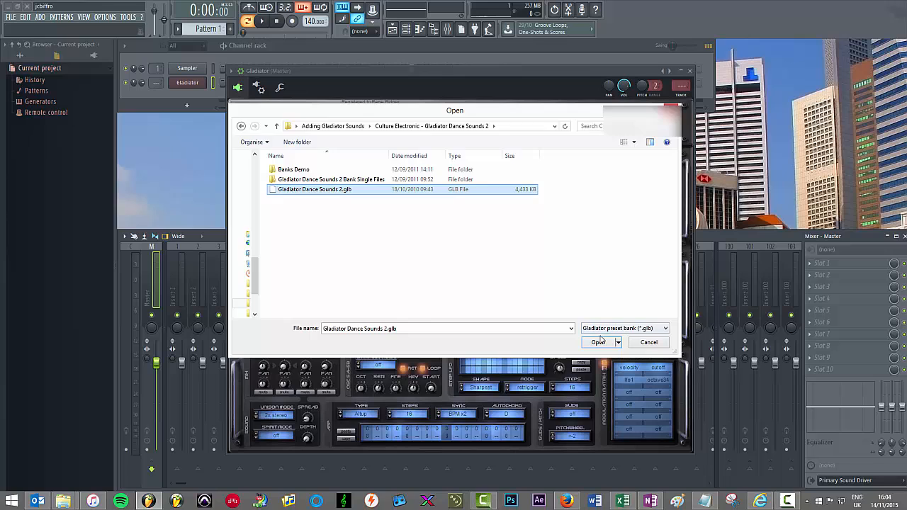
- Load the Gladiator Dance Sounds 2.glb preset bank into Gladiator
left_click(598, 342)
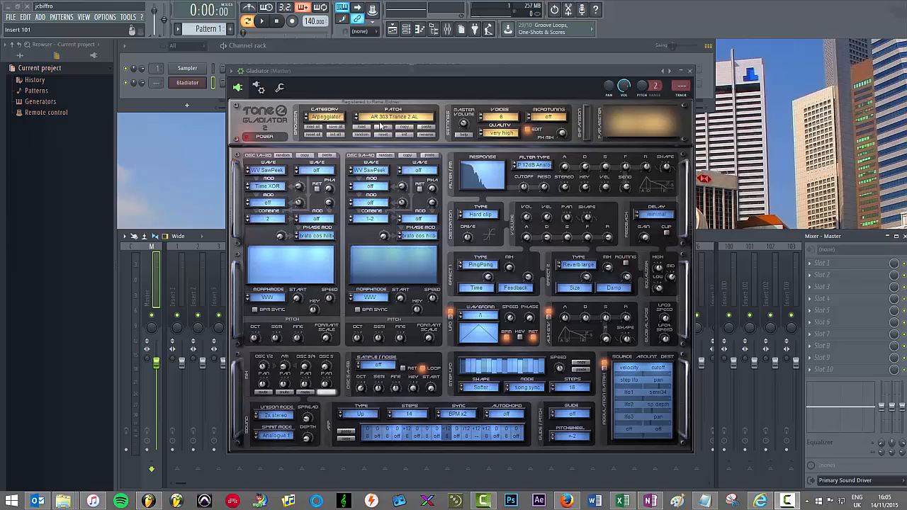
mouse_move(264, 388)
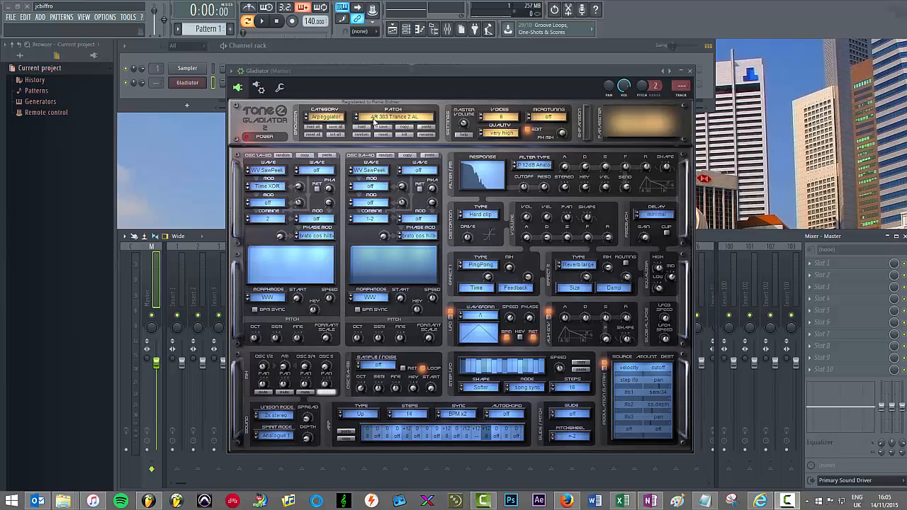
- Drop down Gladiator's patch list showing the Dance Sounds 2 bank presets
left_click(397, 116)
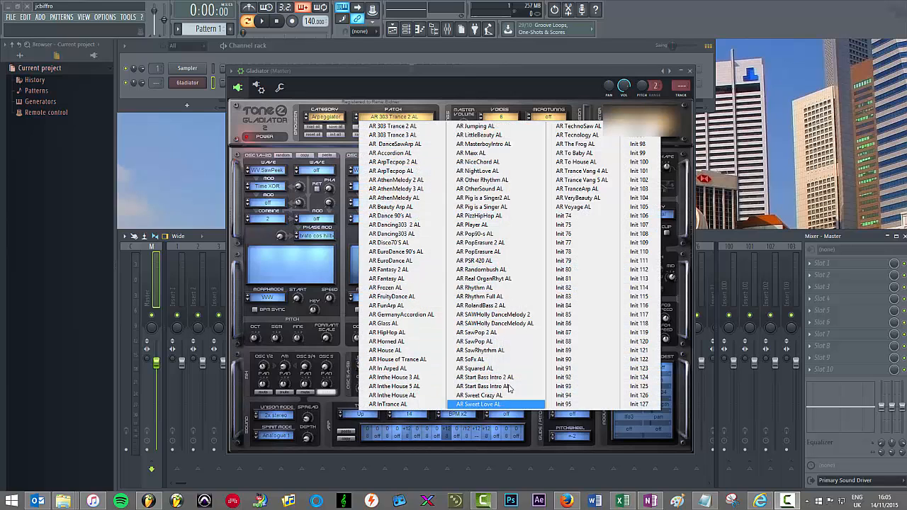